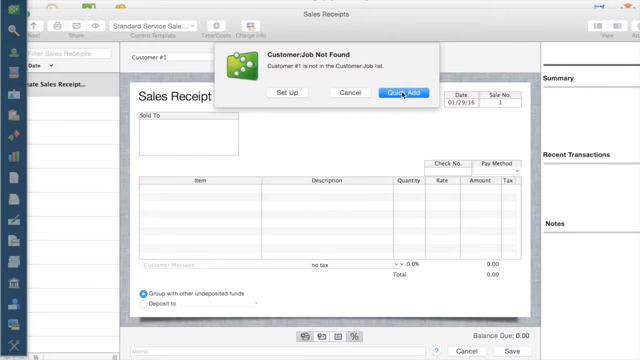
# Quick Add Customer #1 from the Customer:Job Not Found dialog as the receipt's buyer.
pyautogui.click(404, 94)
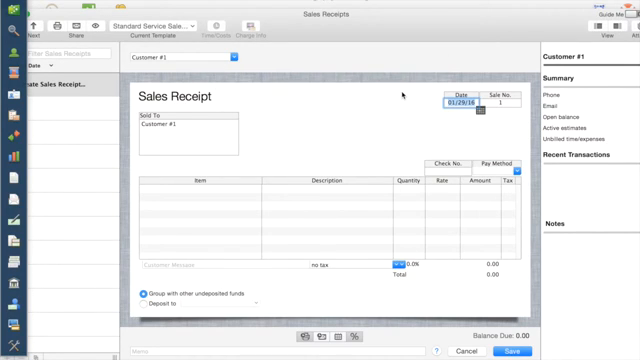
pyautogui.moveTo(204, 160)
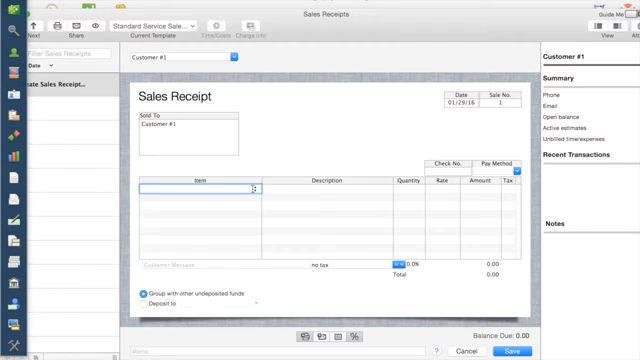
# Create the taxable Service item Session Fee at rate 350 and add quantity 1 to the receipt.
pyautogui.write('sales')
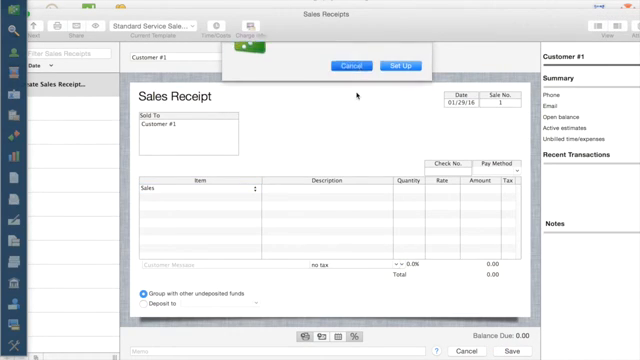
pyautogui.click(348, 64)
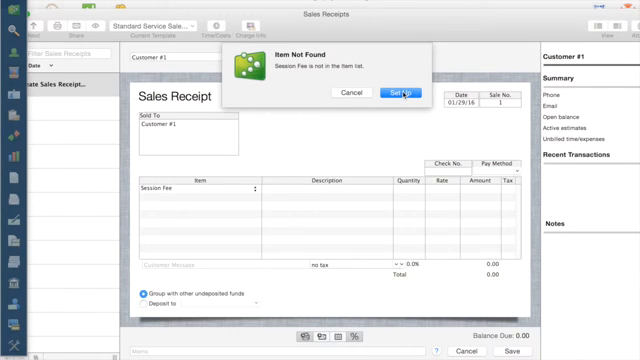
pyautogui.click(400, 94)
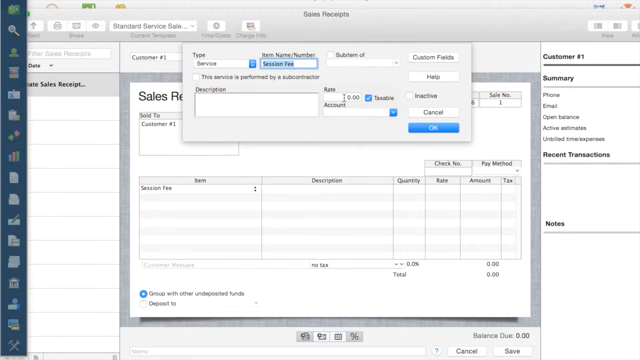
pyautogui.write('350.00')
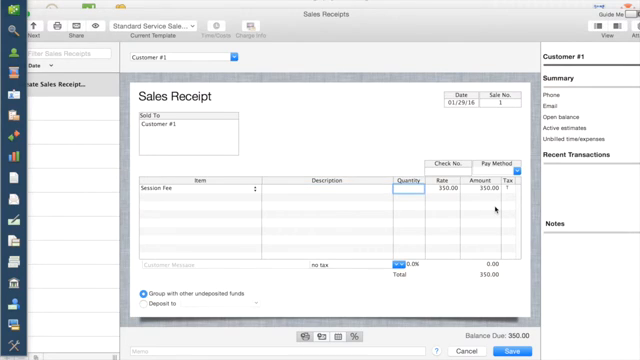
pyautogui.write('1')
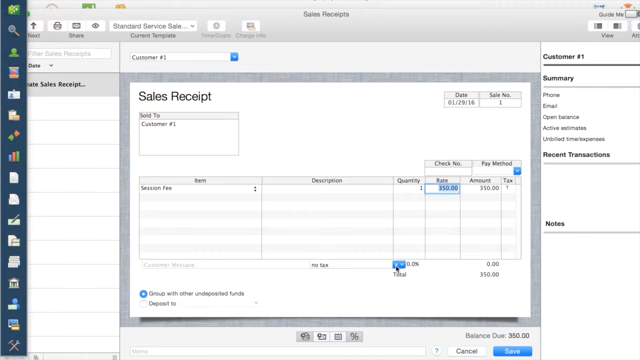
# Create the Tacoma sales tax item at 9.5% with a 'State of' tax agency and apply it to the receipt.
pyautogui.click(388, 264)
pyautogui.write('Tacoma')
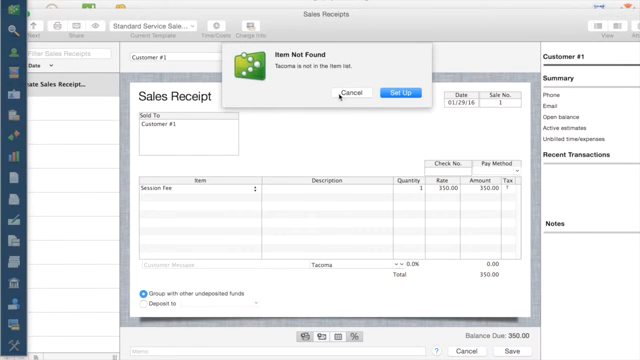
pyautogui.click(396, 94)
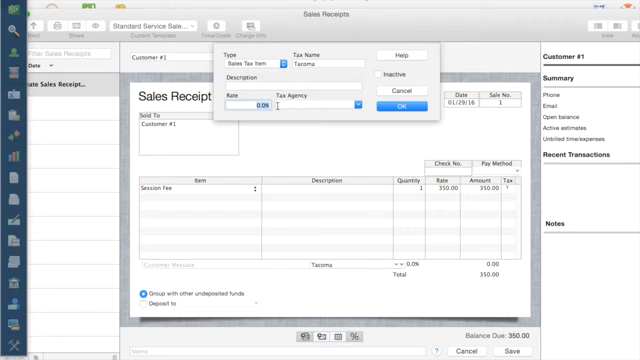
pyautogui.write('9')
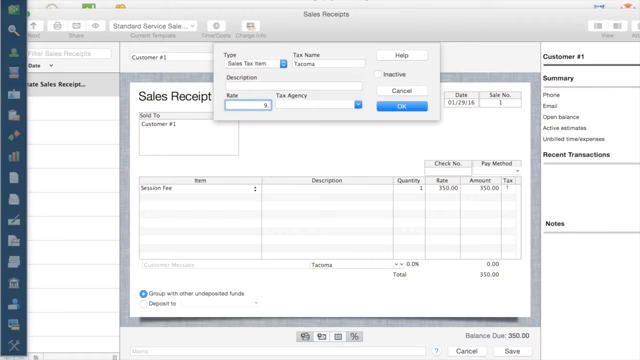
pyautogui.write('.5')
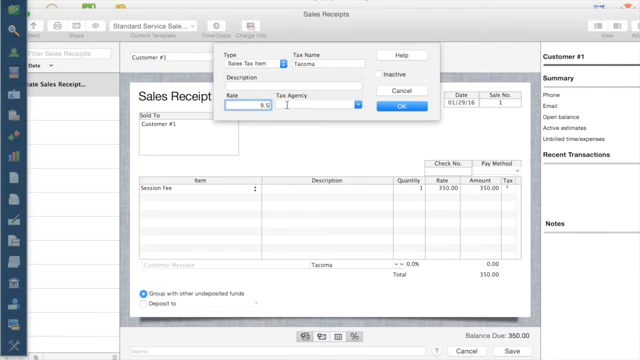
pyautogui.click(300, 106)
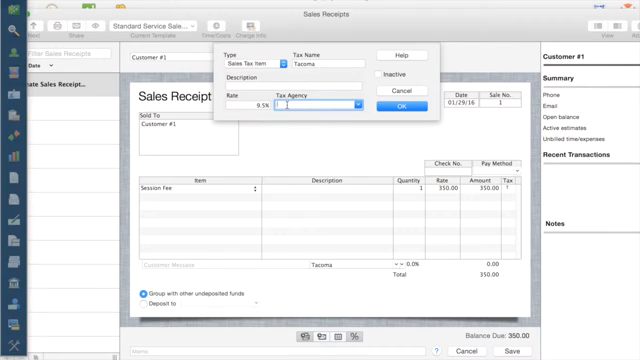
pyautogui.write('State of')
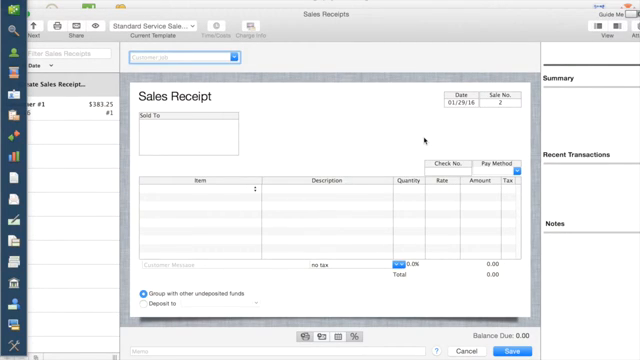
pyautogui.moveTo(80, 120)
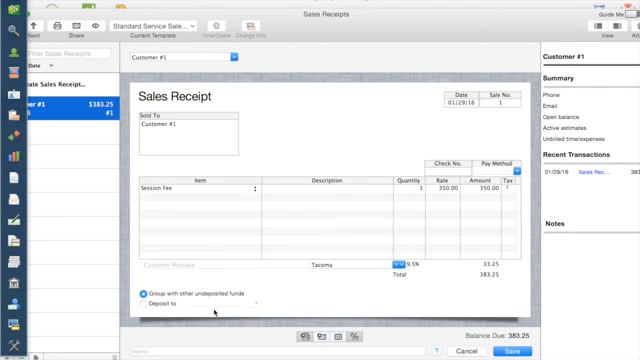
# Uncheck then recheck 'Group with other undeposited funds' on Customer #1's $383.25 receipt.
pyautogui.click(148, 304)
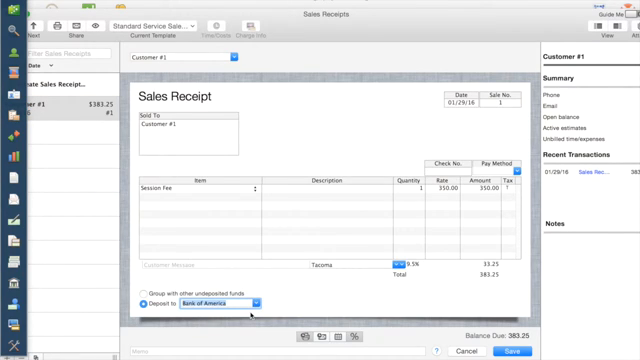
pyautogui.click(144, 292)
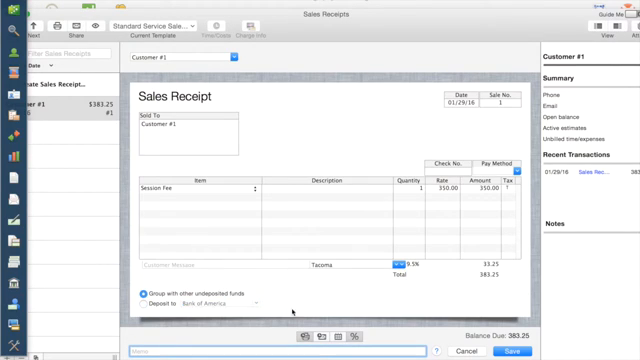
pyautogui.moveTo(328, 292)
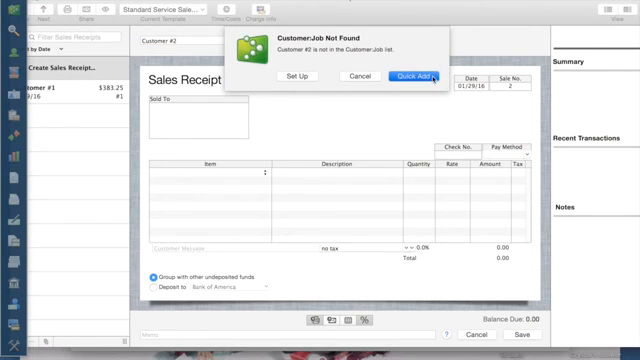
# Quick Add Customer #2 and create the taxable Wedding service item at 1,000.00 with an income account.
pyautogui.click(428, 76)
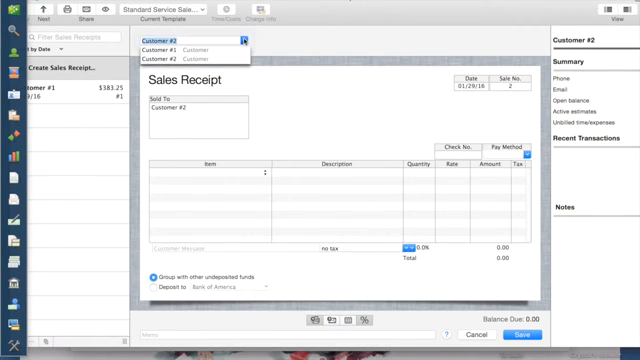
pyautogui.click(170, 40)
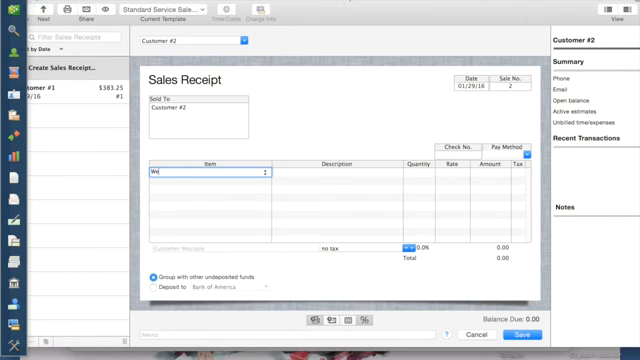
pyautogui.write('Wedding')
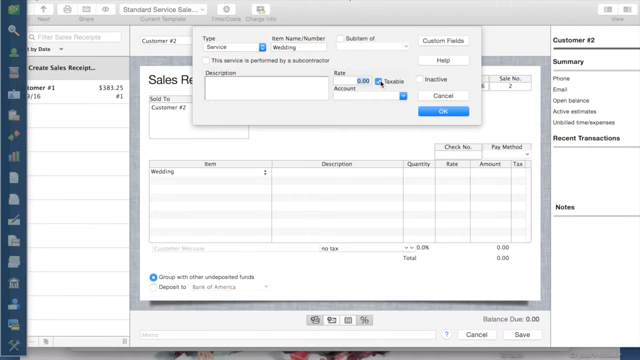
pyautogui.write('1,000.00')
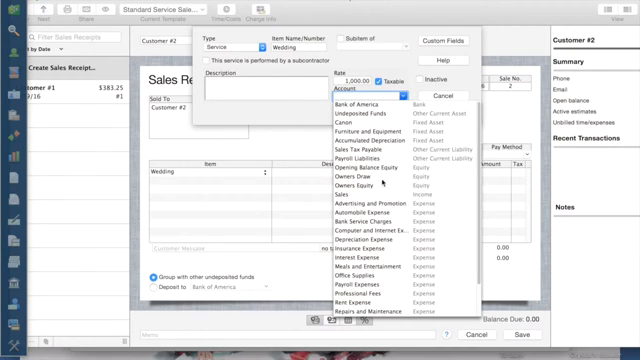
pyautogui.click(328, 190)
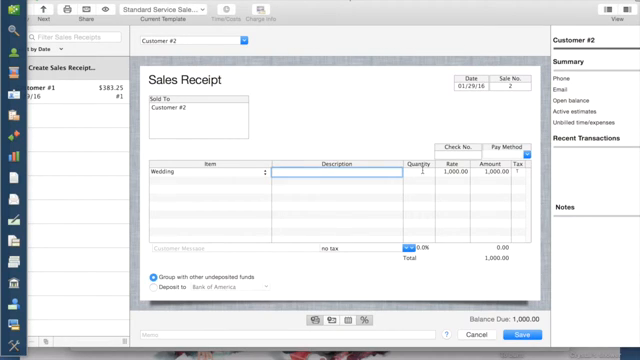
# Create the Auburn sales tax item at 9% with its tax agency.
pyautogui.click(422, 174)
pyautogui.write('Auburn')
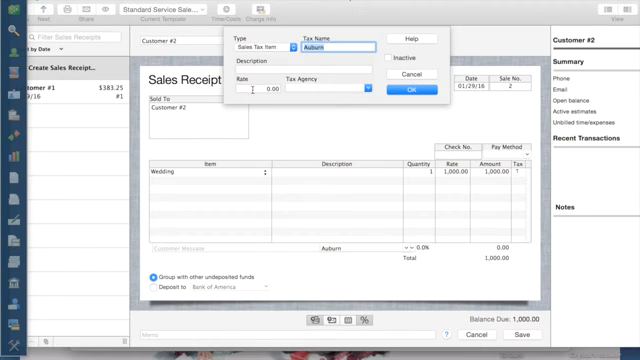
pyautogui.write('9.2%')
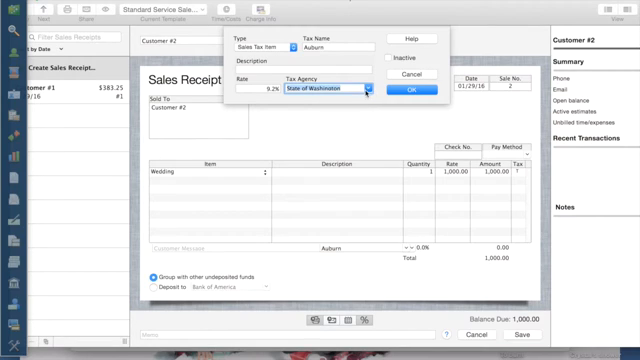
pyautogui.click(420, 92)
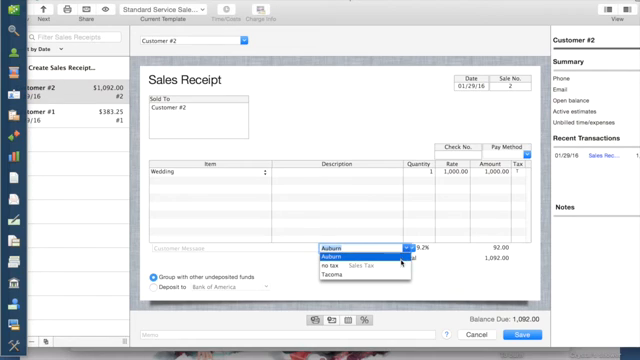
# Reselect Auburn as the receipt's sales tax and choose a payment method.
pyautogui.click(336, 284)
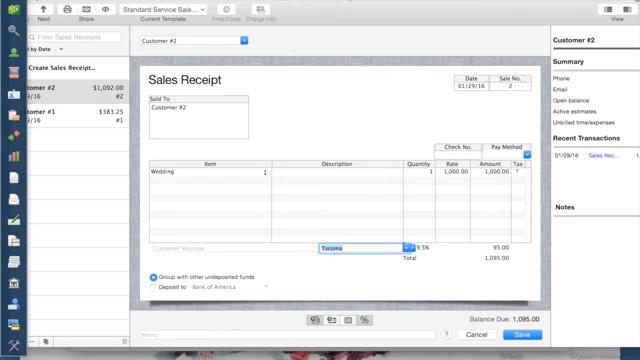
pyautogui.click(368, 248)
pyautogui.write('Auburn')
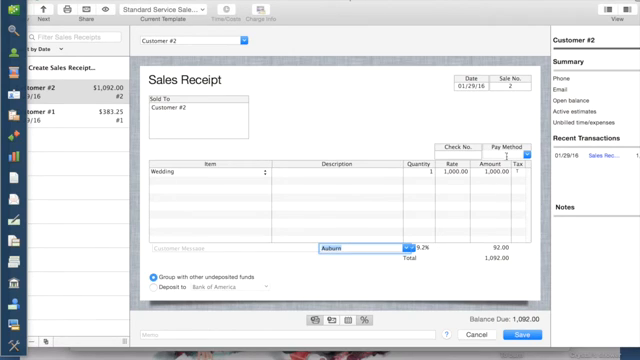
pyautogui.click(504, 152)
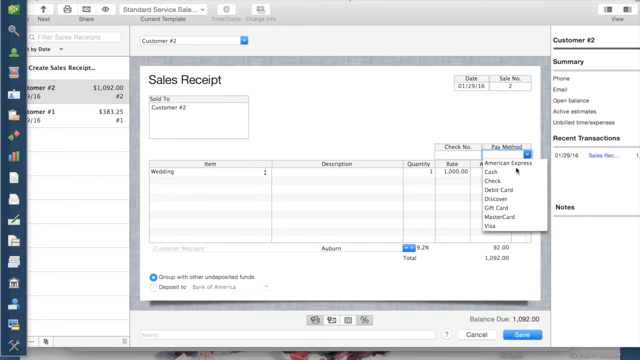
pyautogui.click(486, 180)
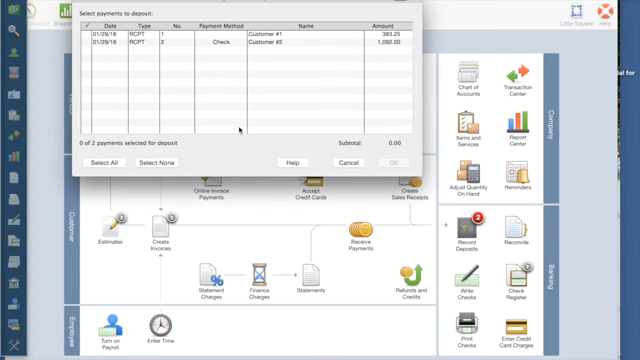
# Check Customer #2's payment in the Select Payments to Deposit window.
pyautogui.click(108, 164)
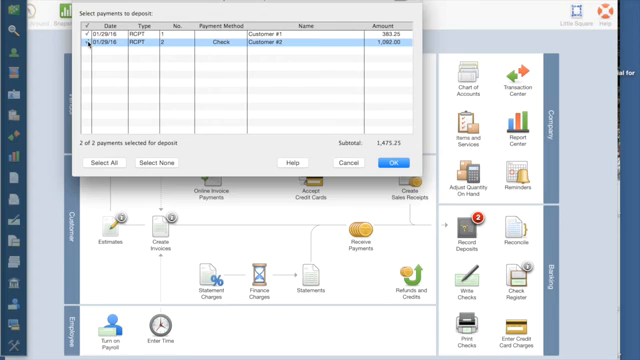